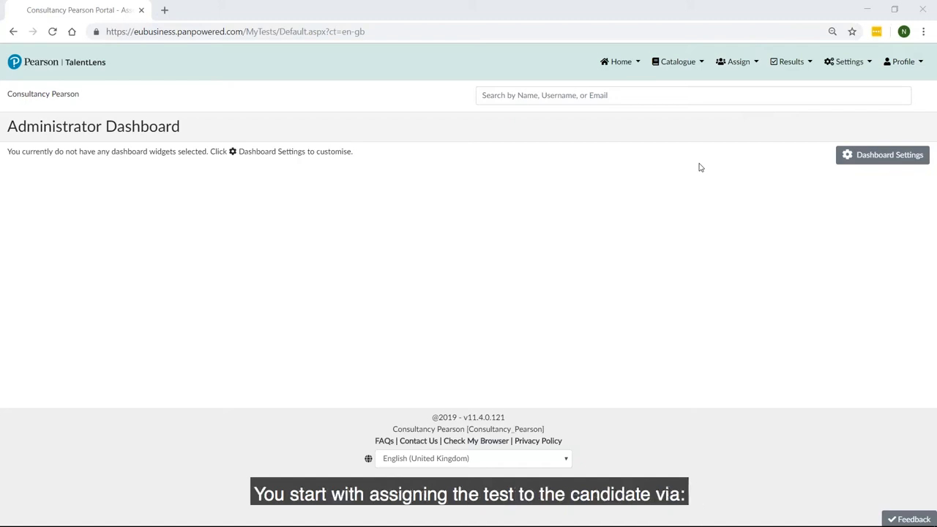
{"action": "mouse_move", "coordinate": [726, 115]}
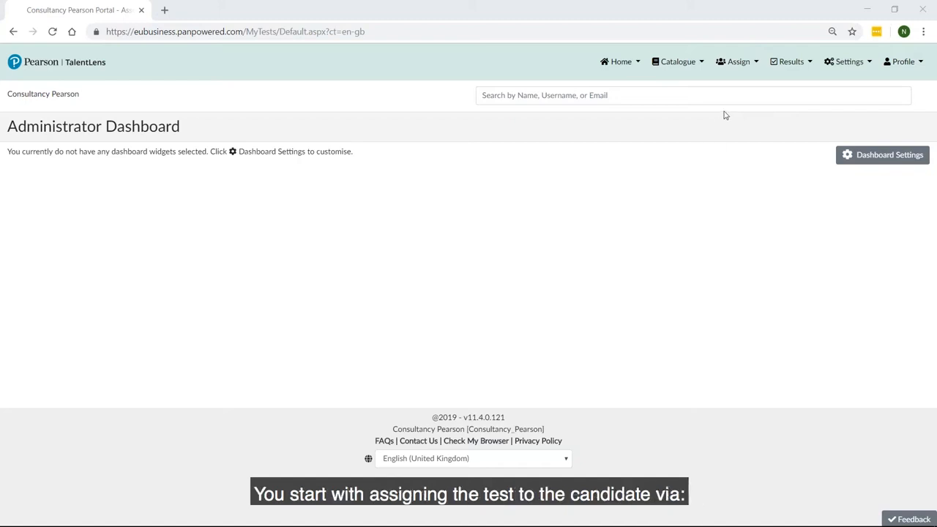
Step: Begin a new assignment with the DAT Next Generation: Abstract Reasoning assessment added
{"action": "left_click", "coordinate": [738, 61]}
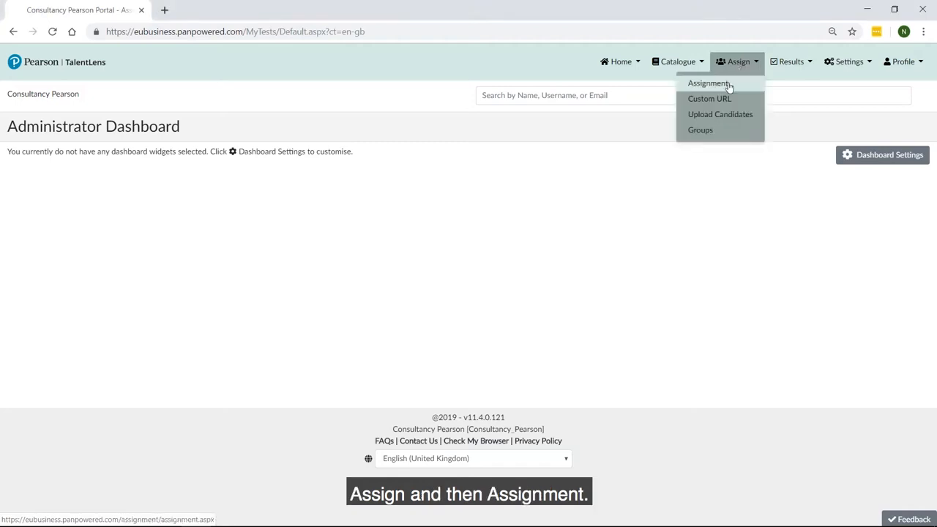
{"action": "left_click", "coordinate": [708, 82]}
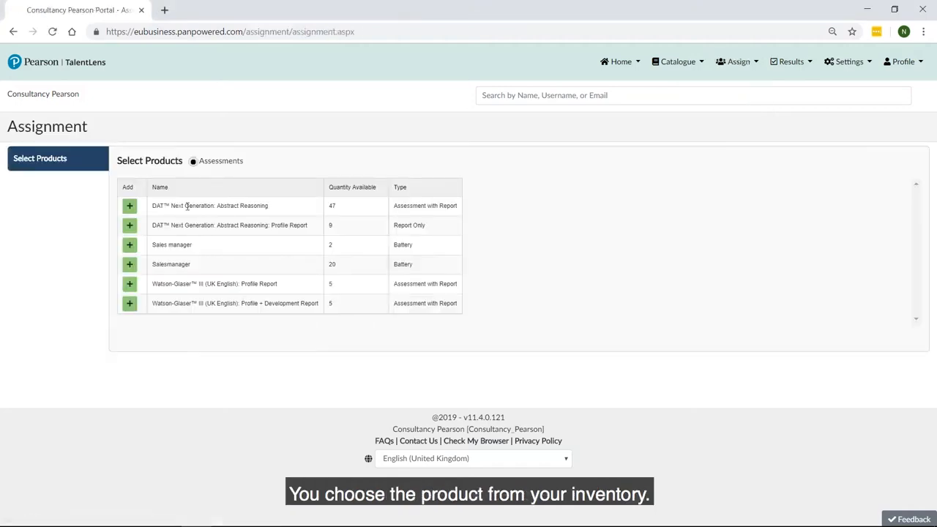
{"action": "left_click", "coordinate": [129, 205]}
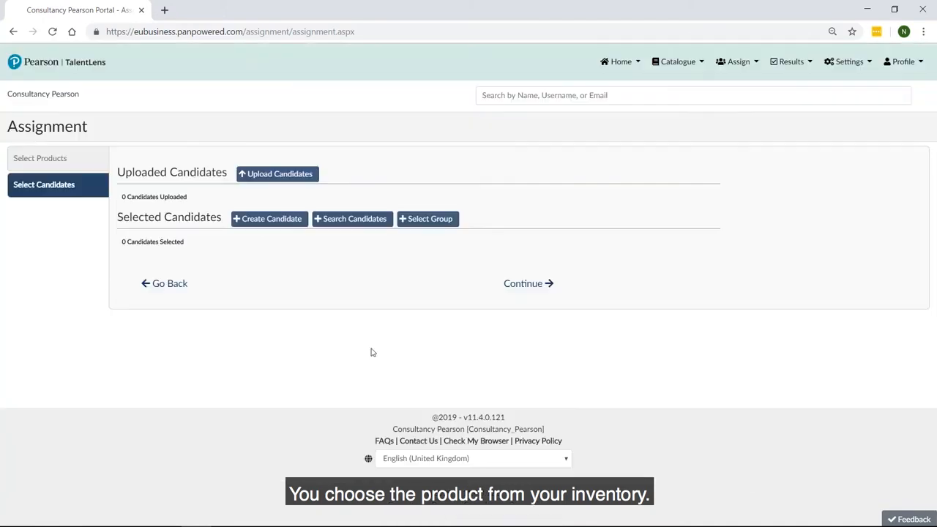
{"action": "left_click", "coordinate": [268, 219]}
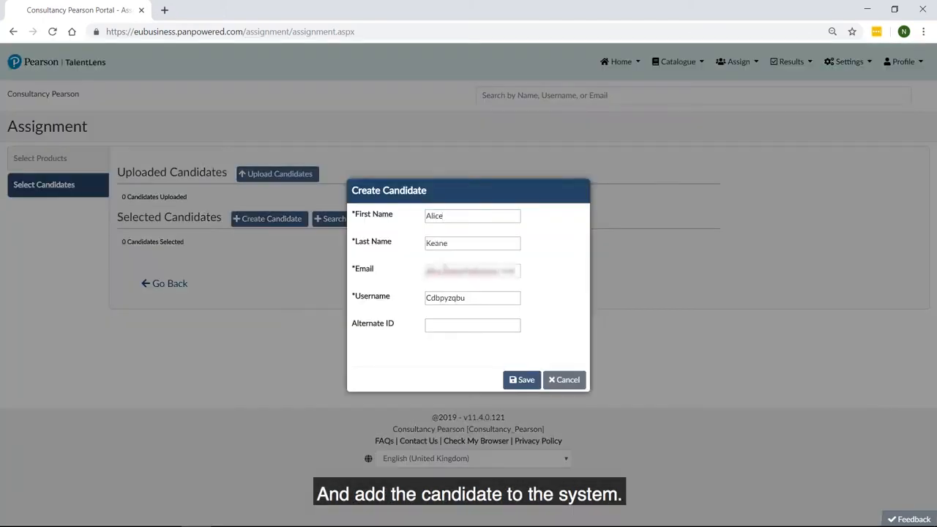
{"action": "left_click", "coordinate": [521, 379]}
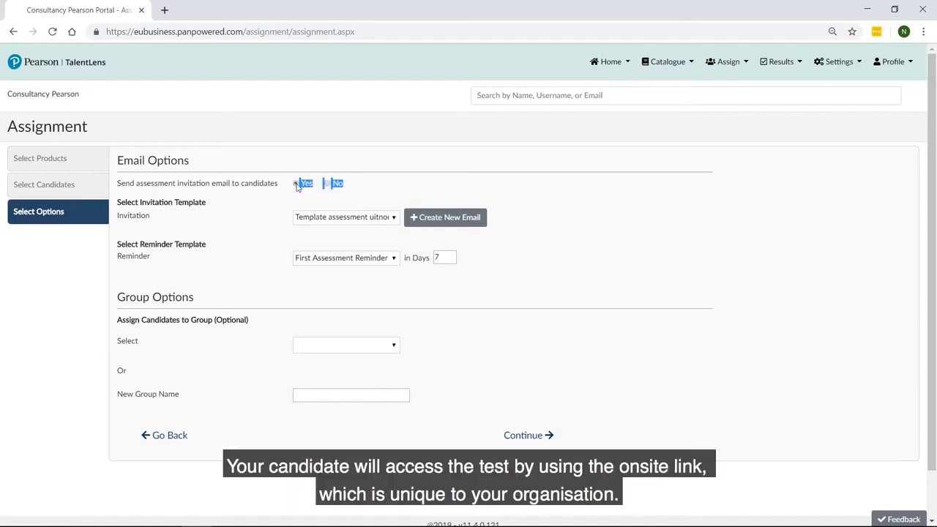
{"action": "left_click", "coordinate": [328, 183]}
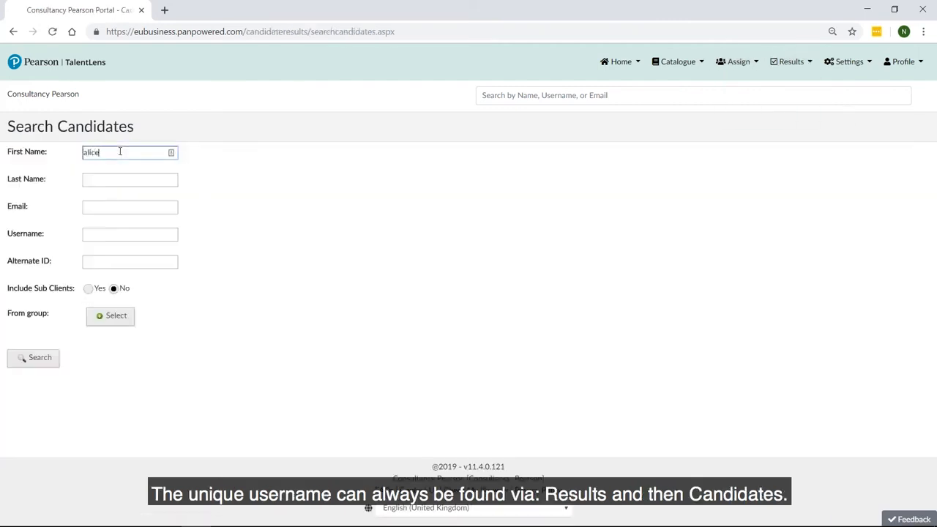
Step: Search the candidate list for first name alice to find her username
{"action": "left_click", "coordinate": [32, 357]}
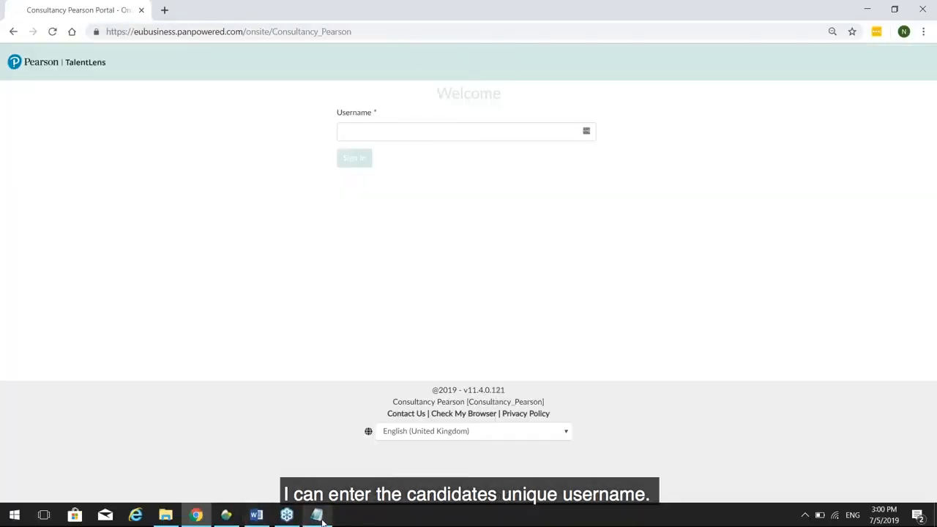
{"action": "left_click", "coordinate": [465, 132]}
{"action": "type", "text": "Cdbpyzqbu"}
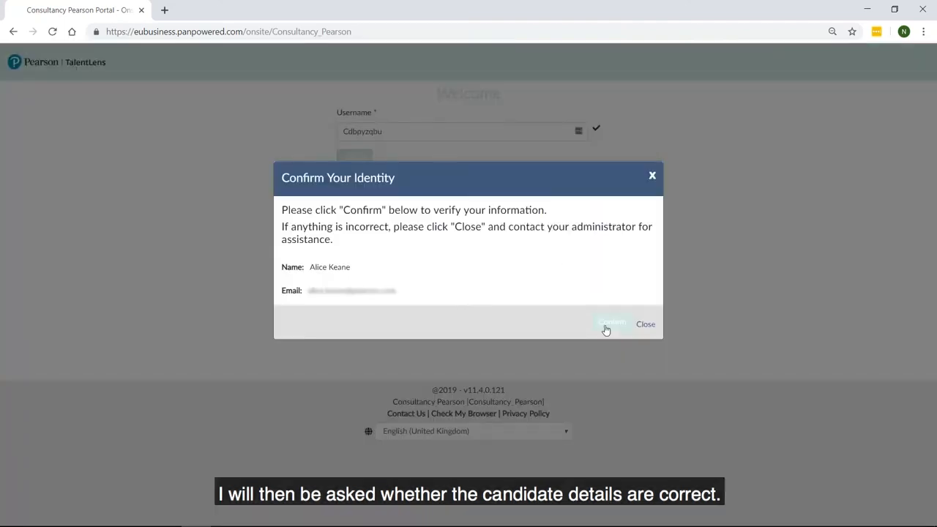
{"action": "left_click", "coordinate": [612, 323]}
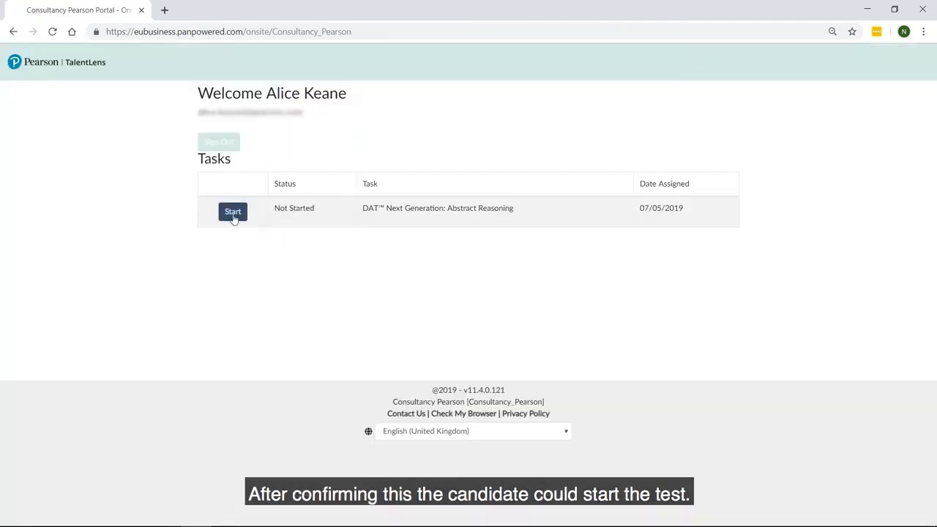